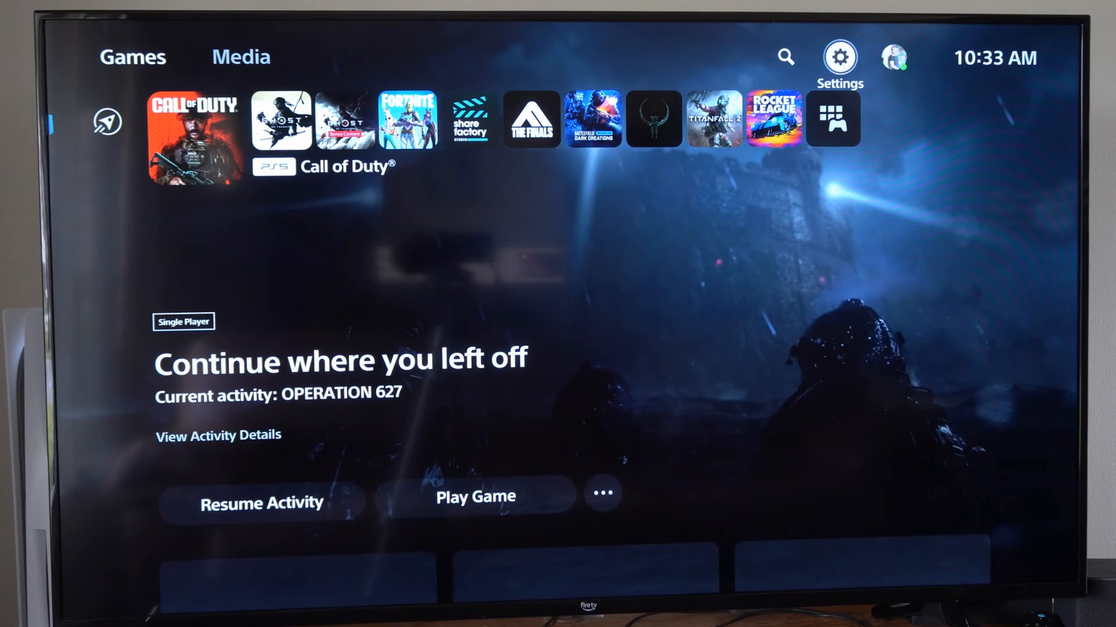
Go from the home screen's Settings gear into Network, showing Wi-Fi connected and PSN signed in
click(838, 56)
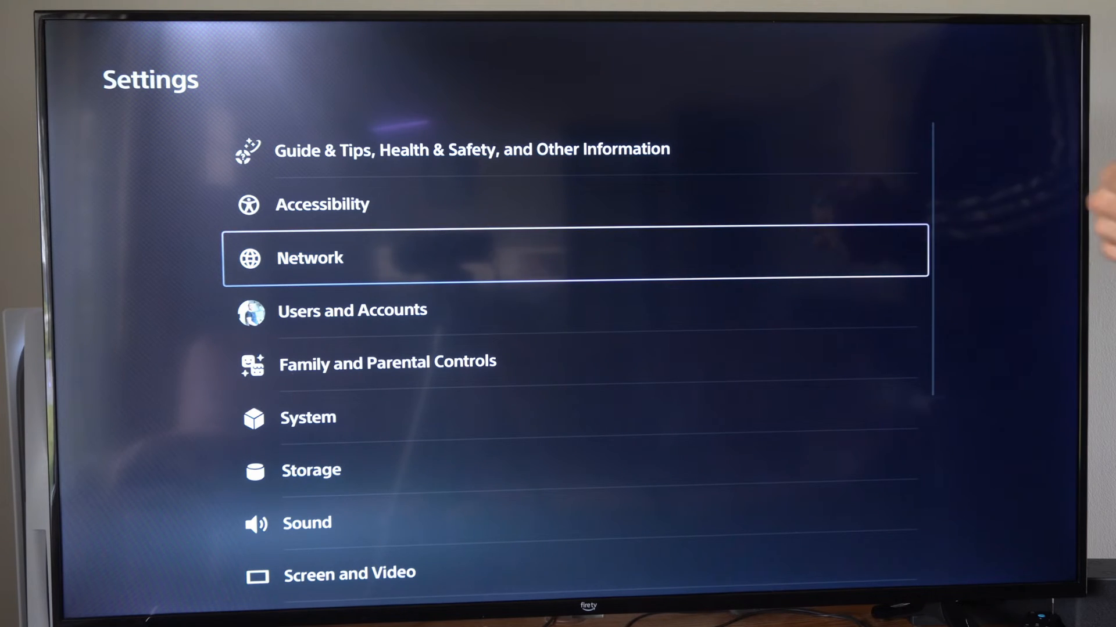
click(310, 258)
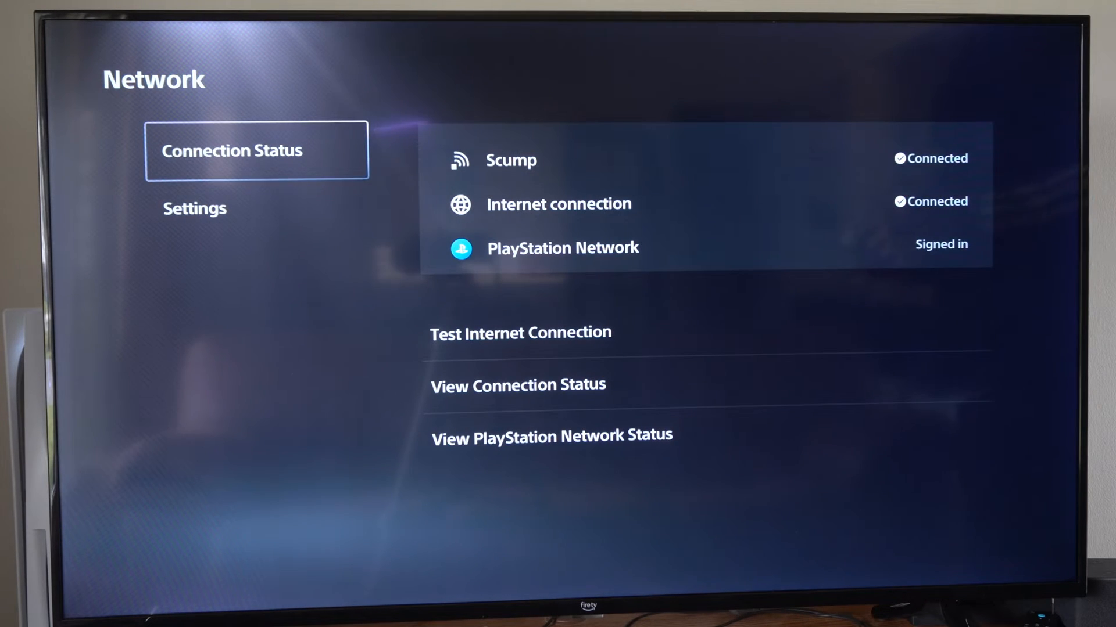
Enter Set Up Internet Connection and scroll through registered networks, found networks, WPS and manual options
click(194, 208)
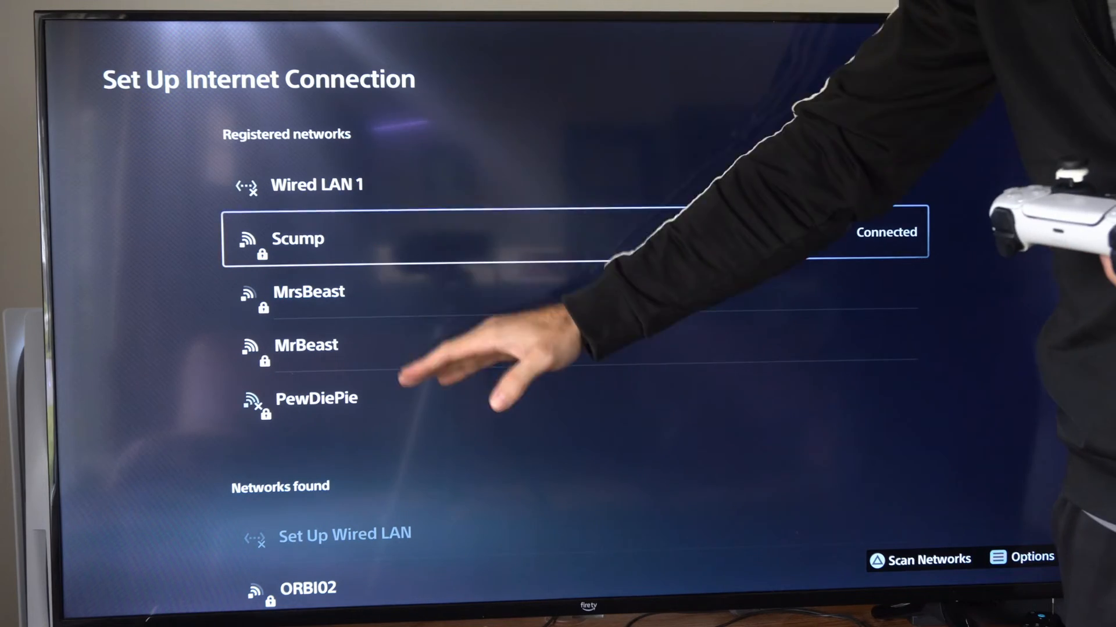
scroll(down, 3)
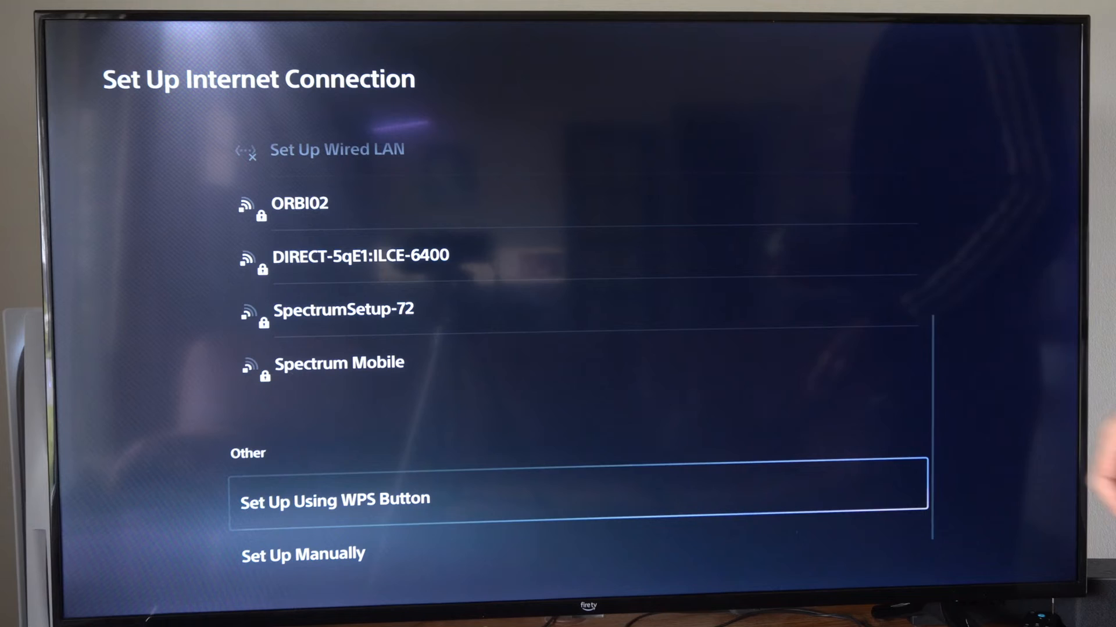
From the Options menu, show Wi-Fi Frequency Bands with Automatic, 5 GHz and 2.4 GHz choices
key(up)
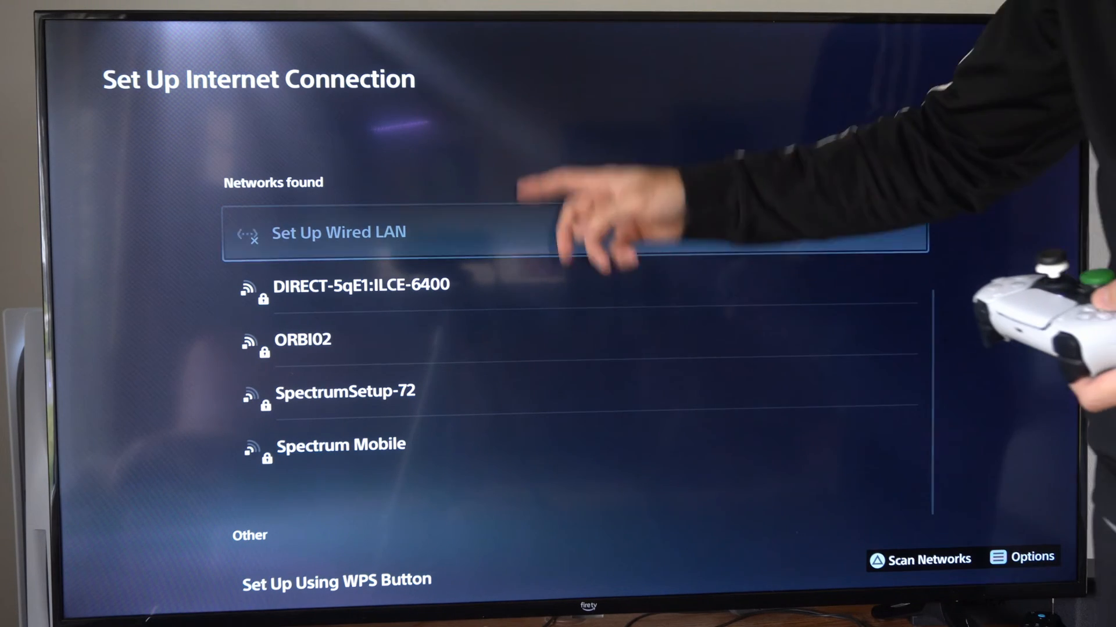
click(1045, 557)
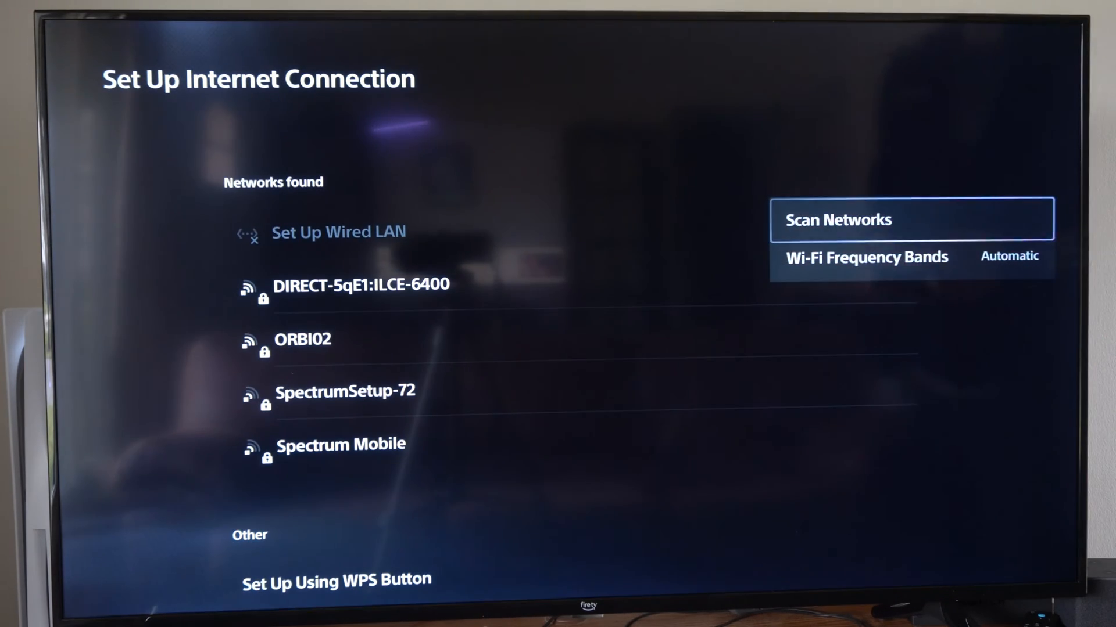
click(889, 256)
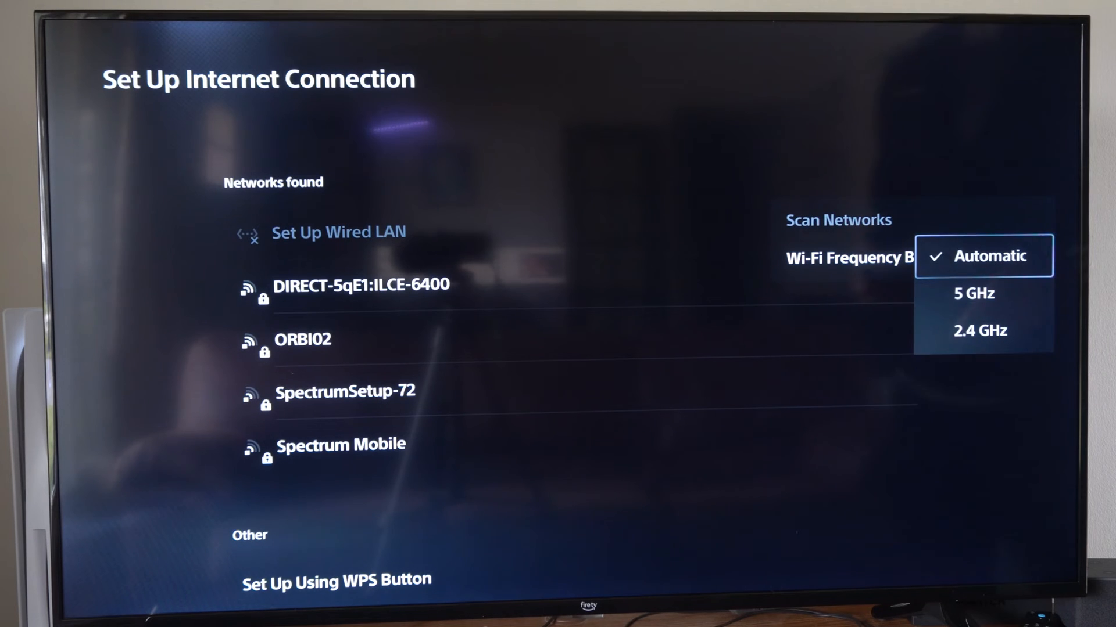